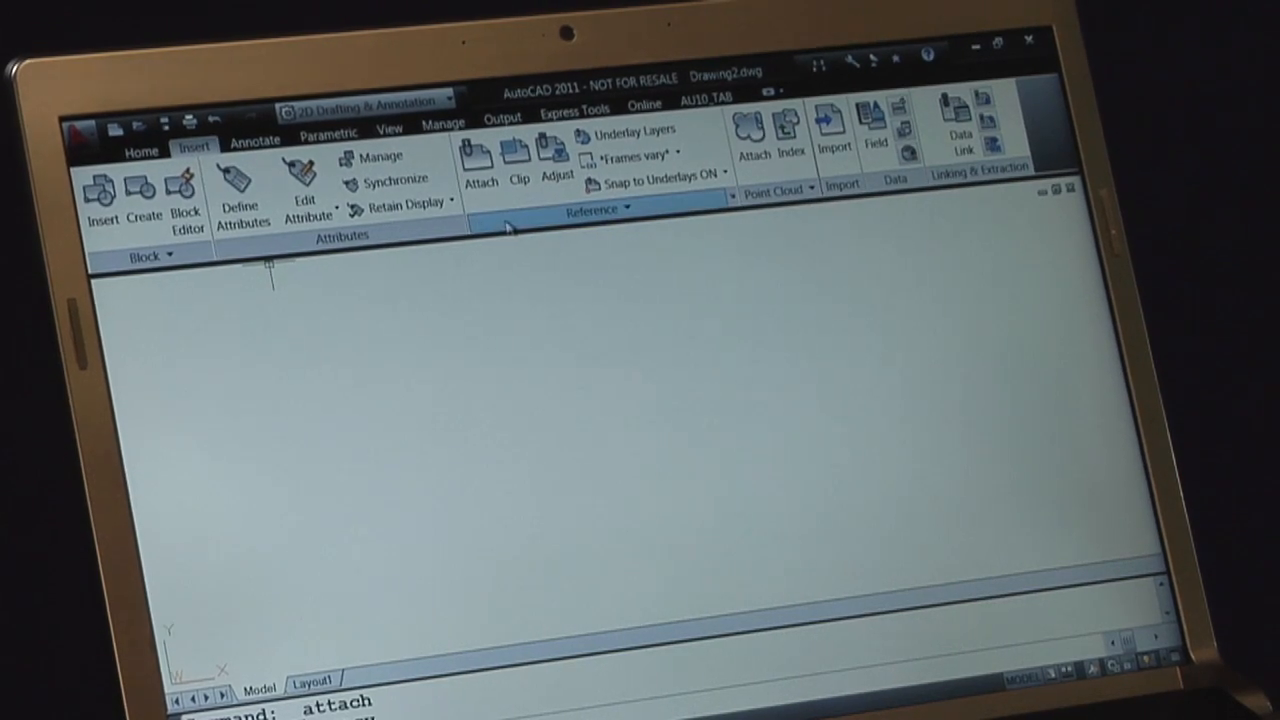
{"action": "mouse_move", "coordinate": [477, 160]}
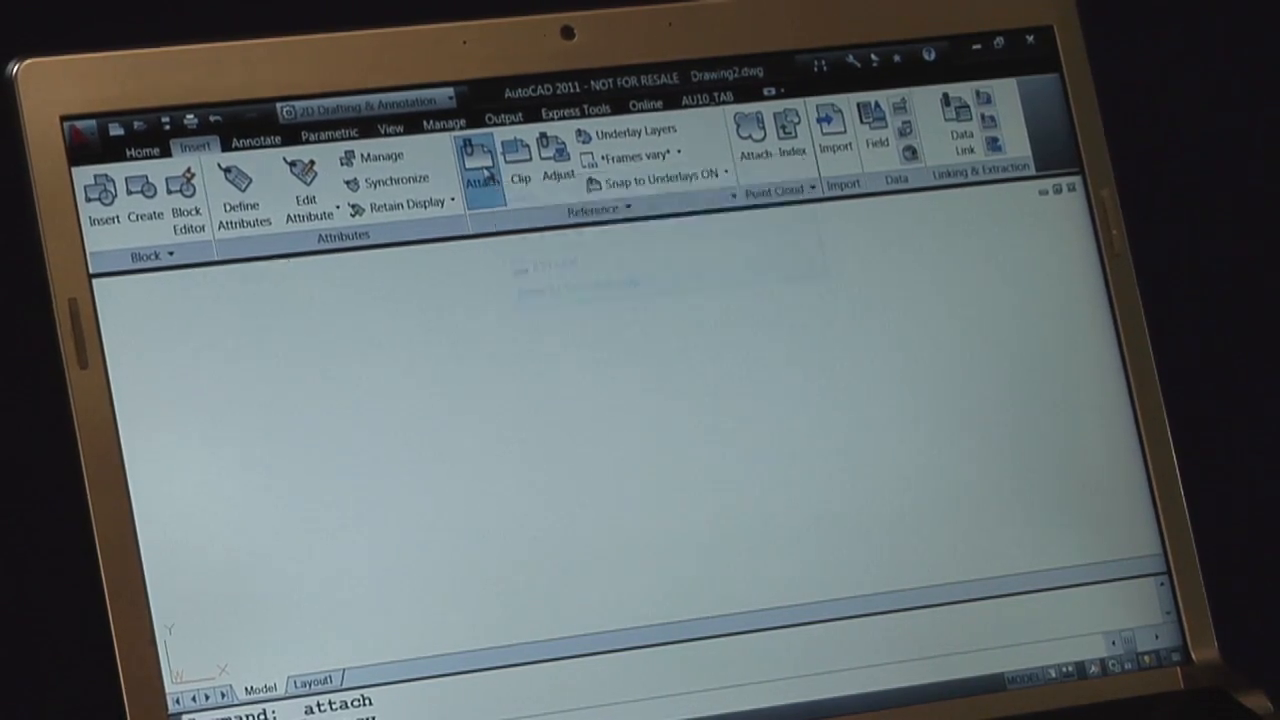
Start the Attach command from the Insert tab's Reference panel to pick a reference file
{"action": "left_click", "coordinate": [479, 160]}
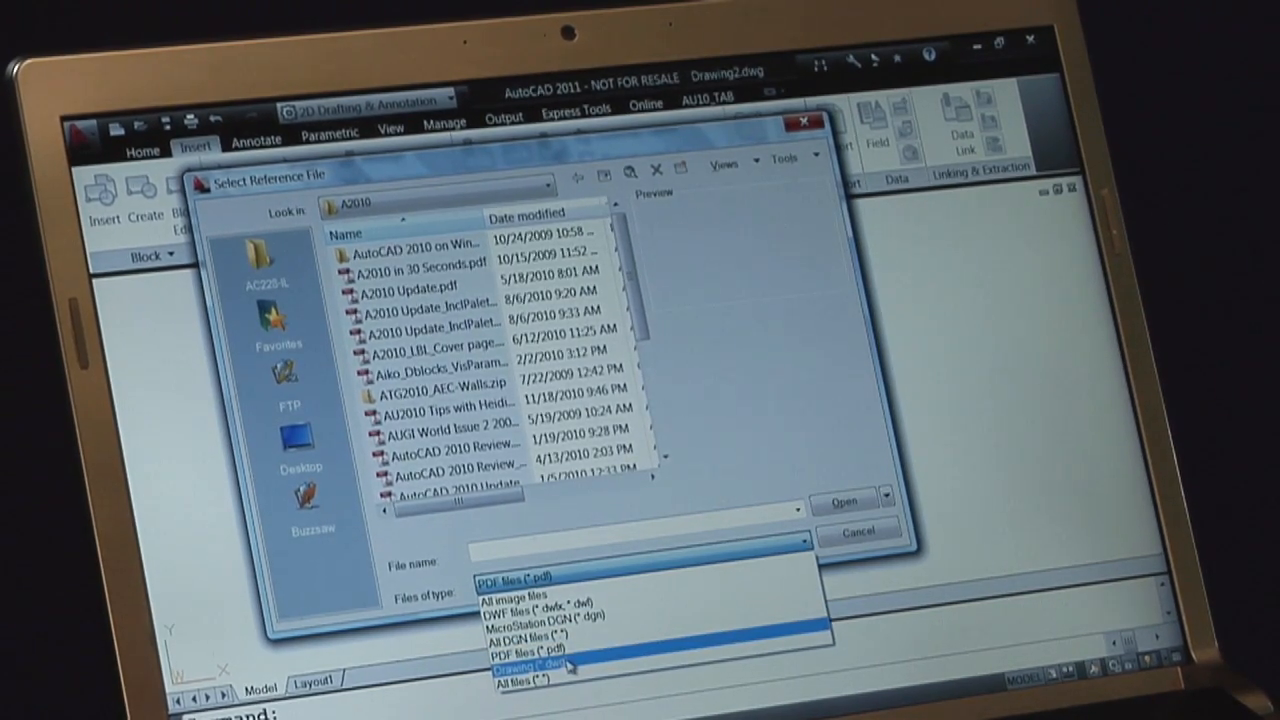
Filter to PDF files and open 'UK_TaylorEducBldg 17x22_1st (1).pdf' for attaching
{"action": "left_click", "coordinate": [534, 663]}
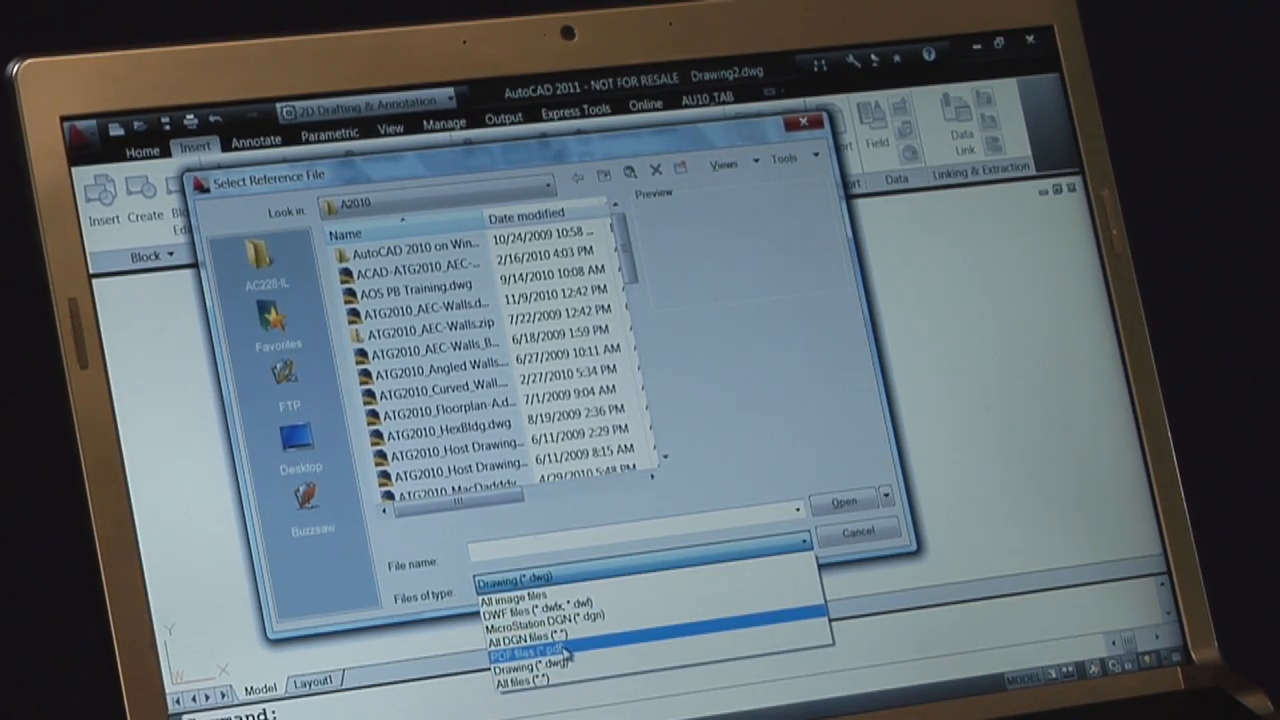
{"action": "left_click", "coordinate": [520, 653]}
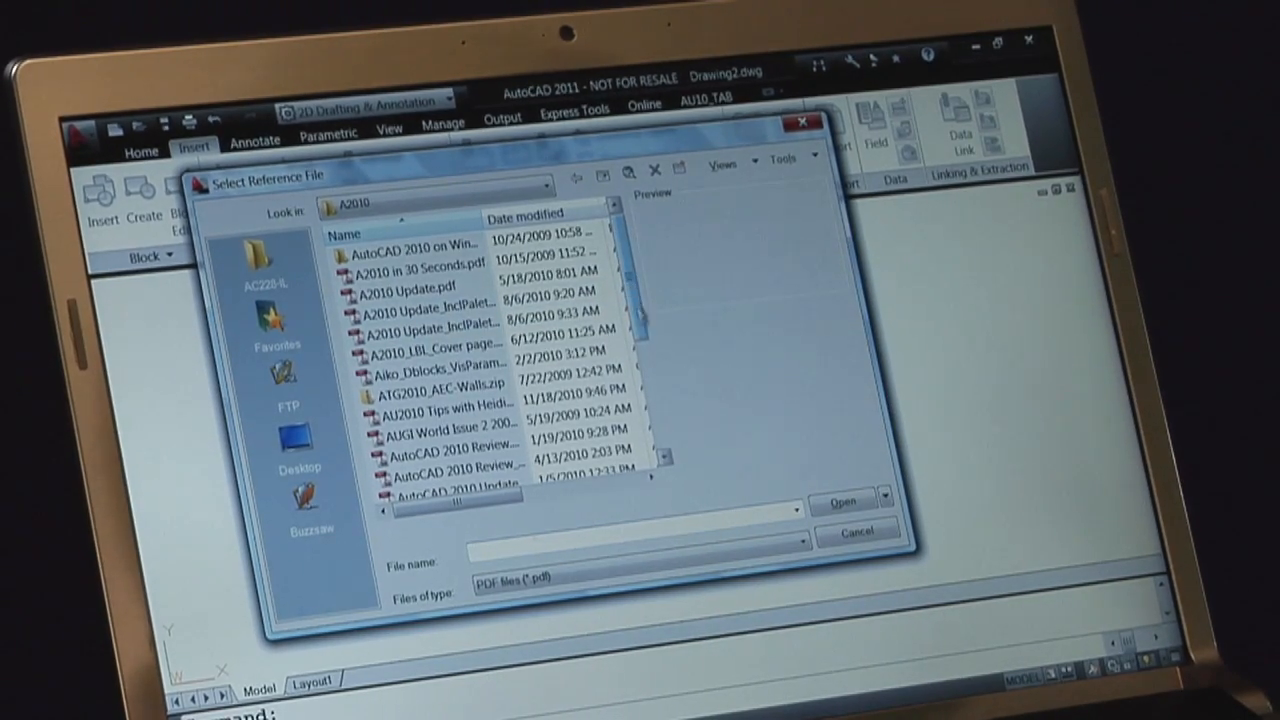
{"action": "scroll", "scroll_direction": "down", "scroll_amount": 3}
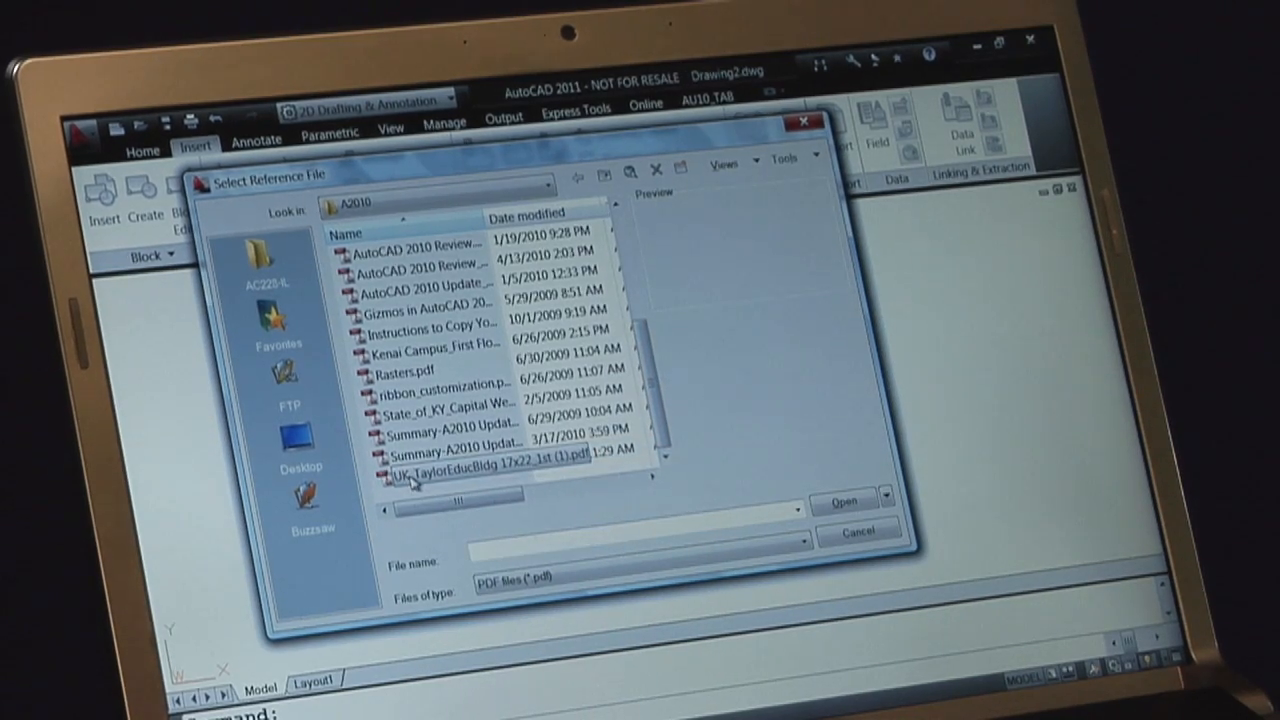
{"action": "left_click", "coordinate": [480, 478]}
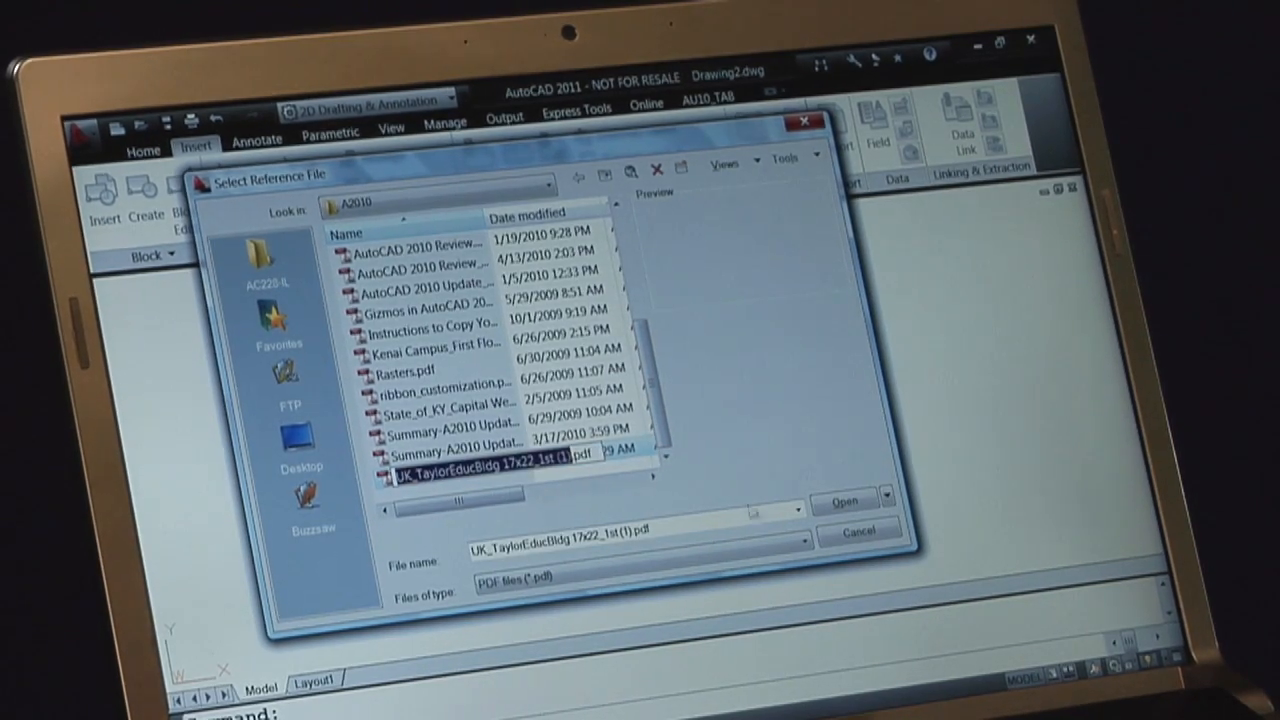
{"action": "left_click", "coordinate": [851, 500]}
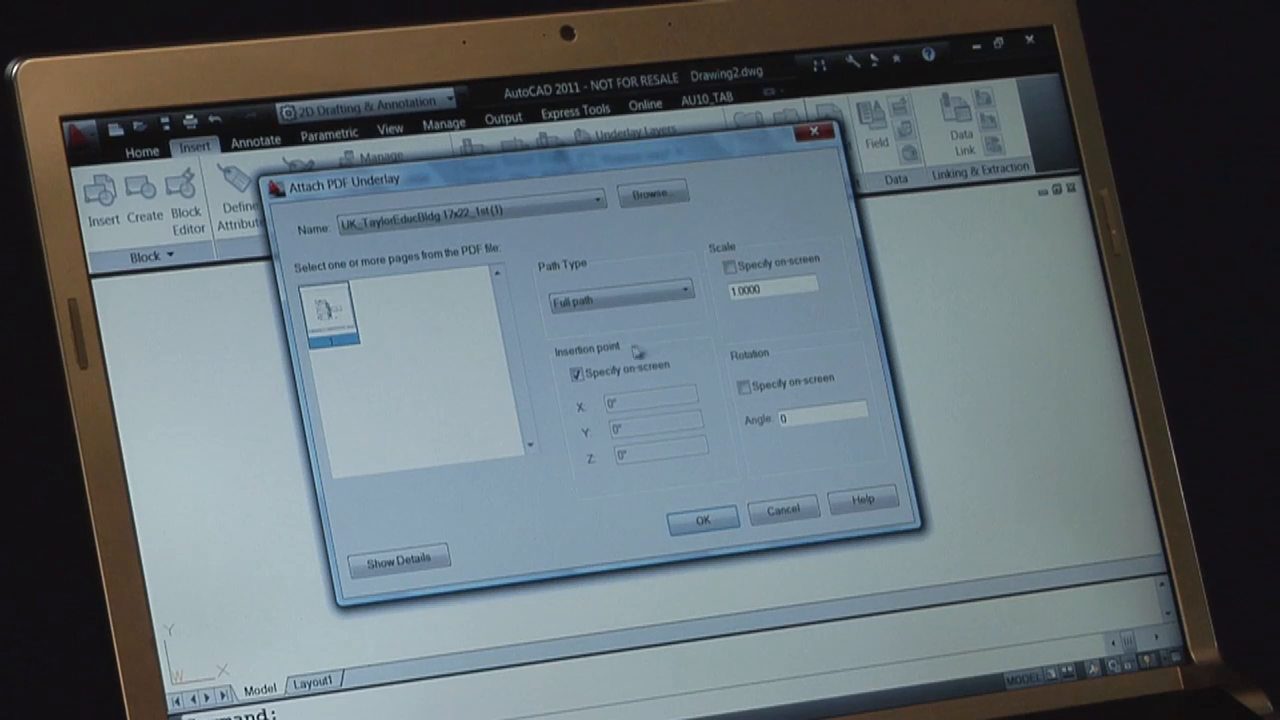
Attach the PDF underlay at the origin with scale 1.0000 and rotation 0
{"action": "left_click", "coordinate": [575, 367]}
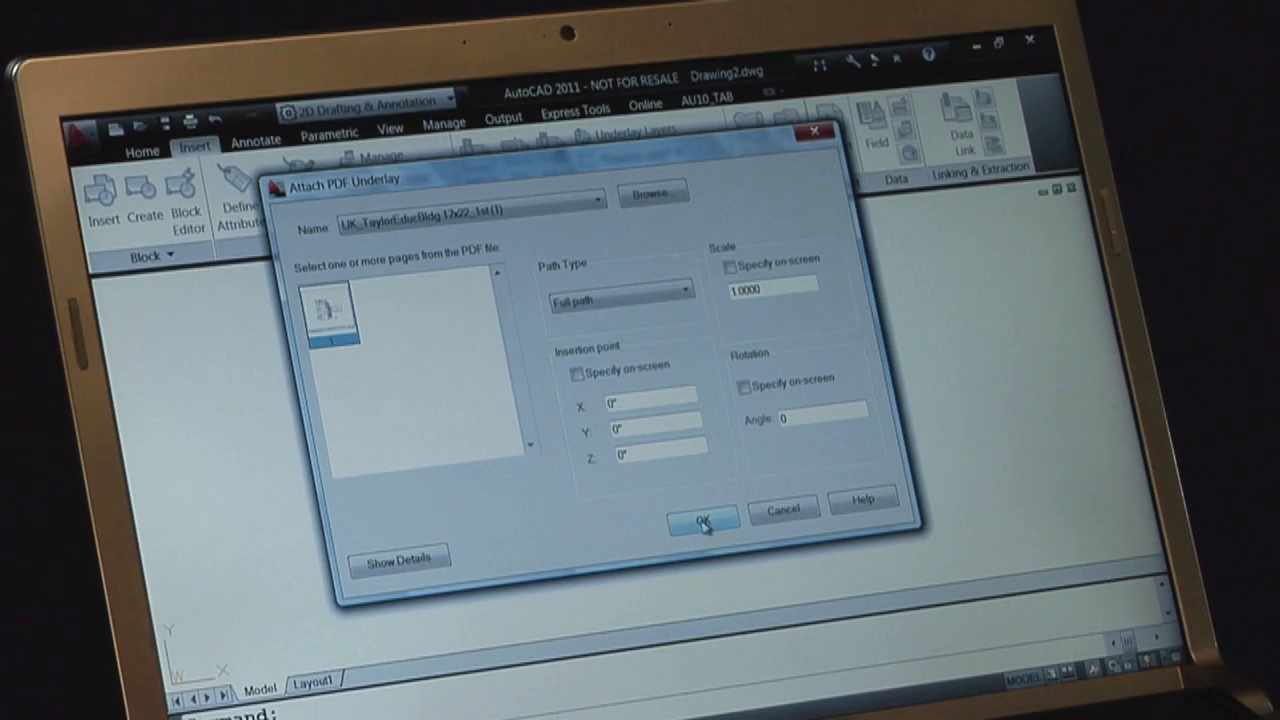
{"action": "left_click", "coordinate": [703, 521]}
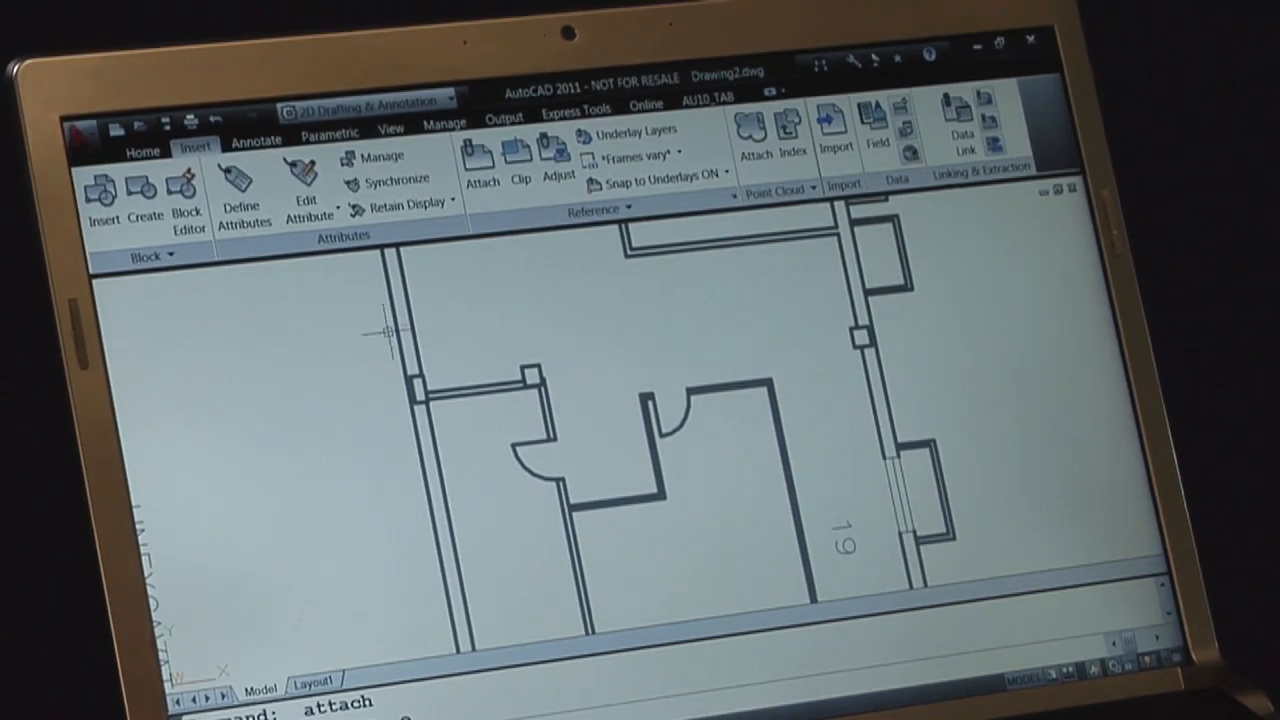
Switch the ribbon to the Home tab with the floor plan underlay in view
{"action": "left_click", "coordinate": [142, 149]}
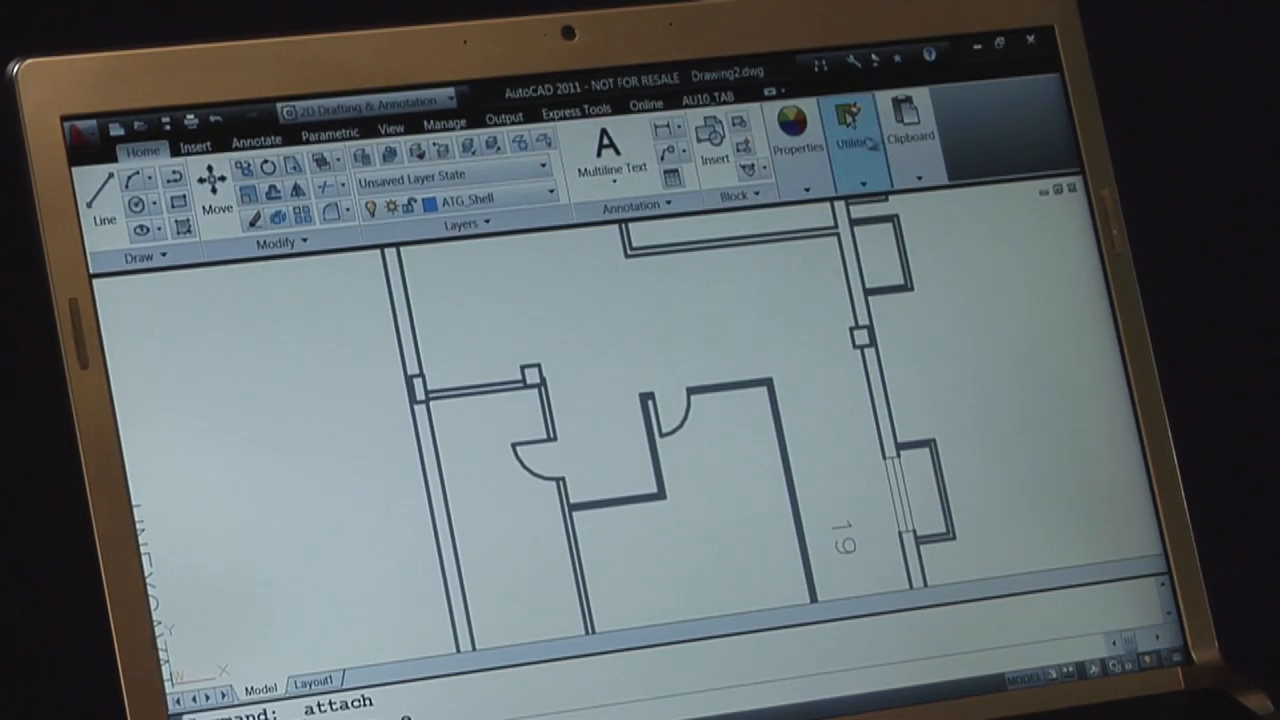
{"action": "left_click", "coordinate": [852, 128]}
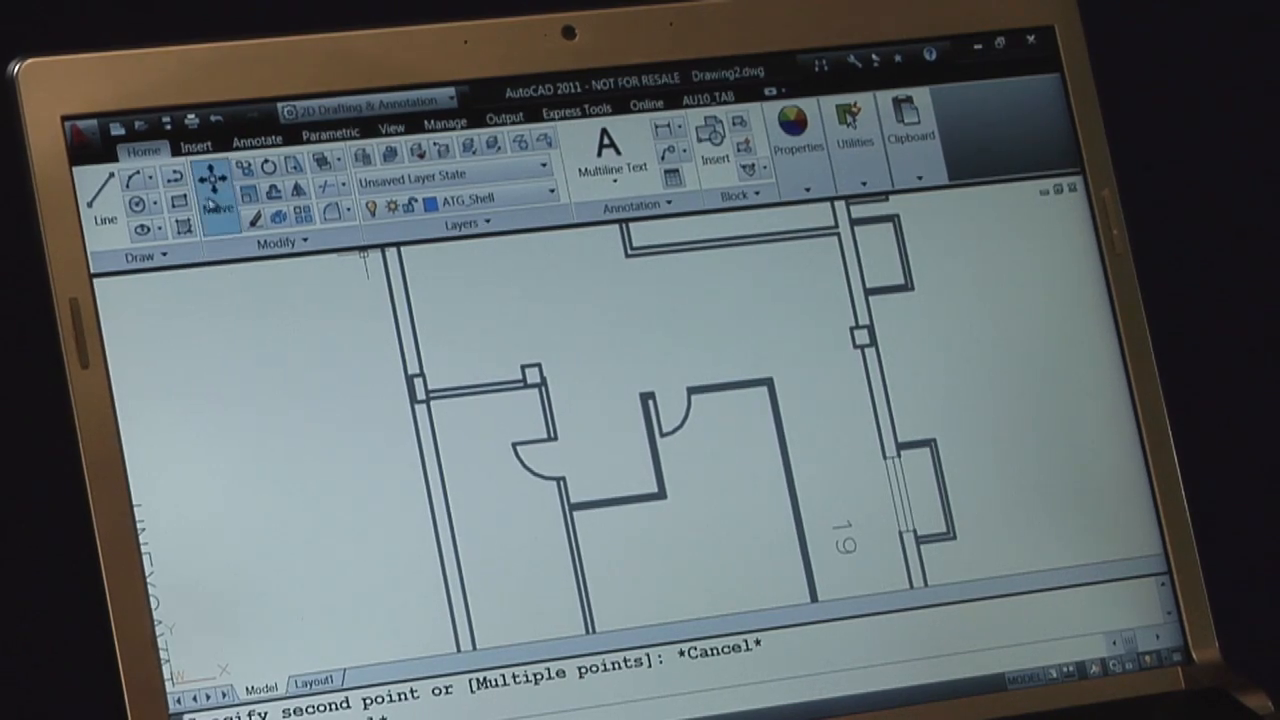
{"action": "mouse_move", "coordinate": [251, 191]}
{"action": "type", "text": "R"}
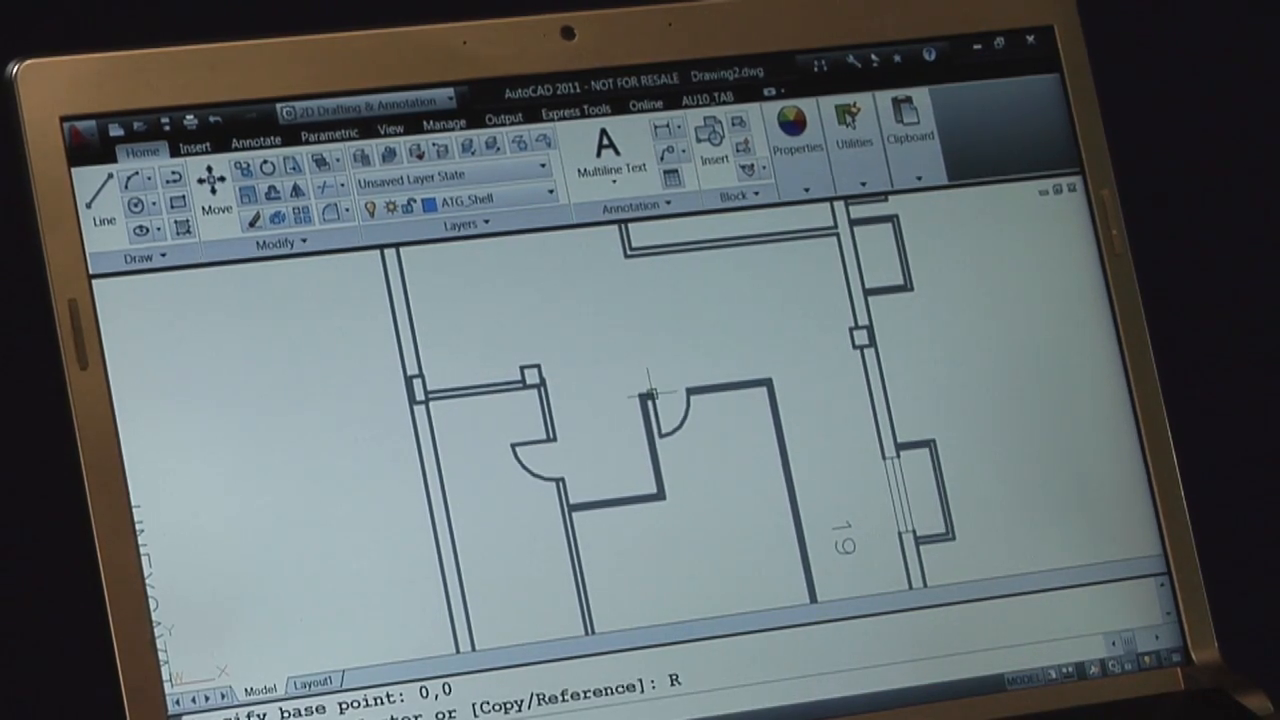
Pick the first point on the door opening as the reference distance for scaling to 36
{"action": "left_click", "coordinate": [650, 390]}
{"action": "type", "text": "36"}
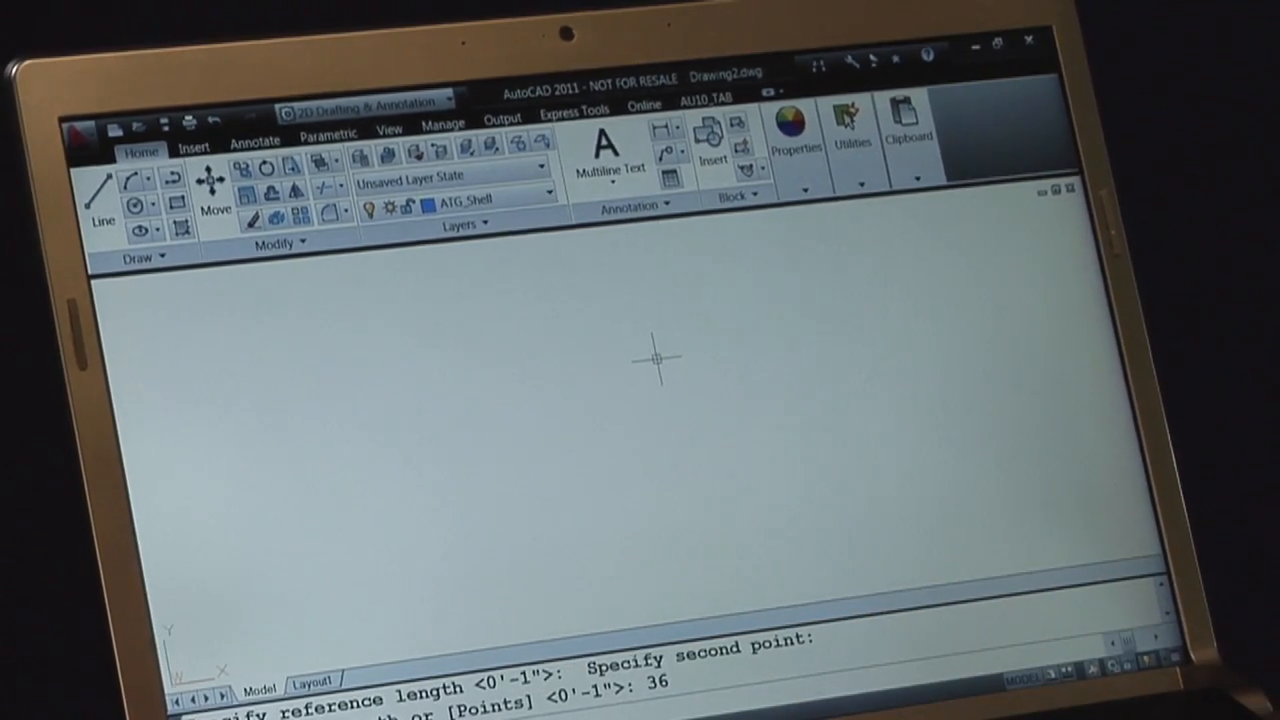
{"action": "mouse_move", "coordinate": [575, 415]}
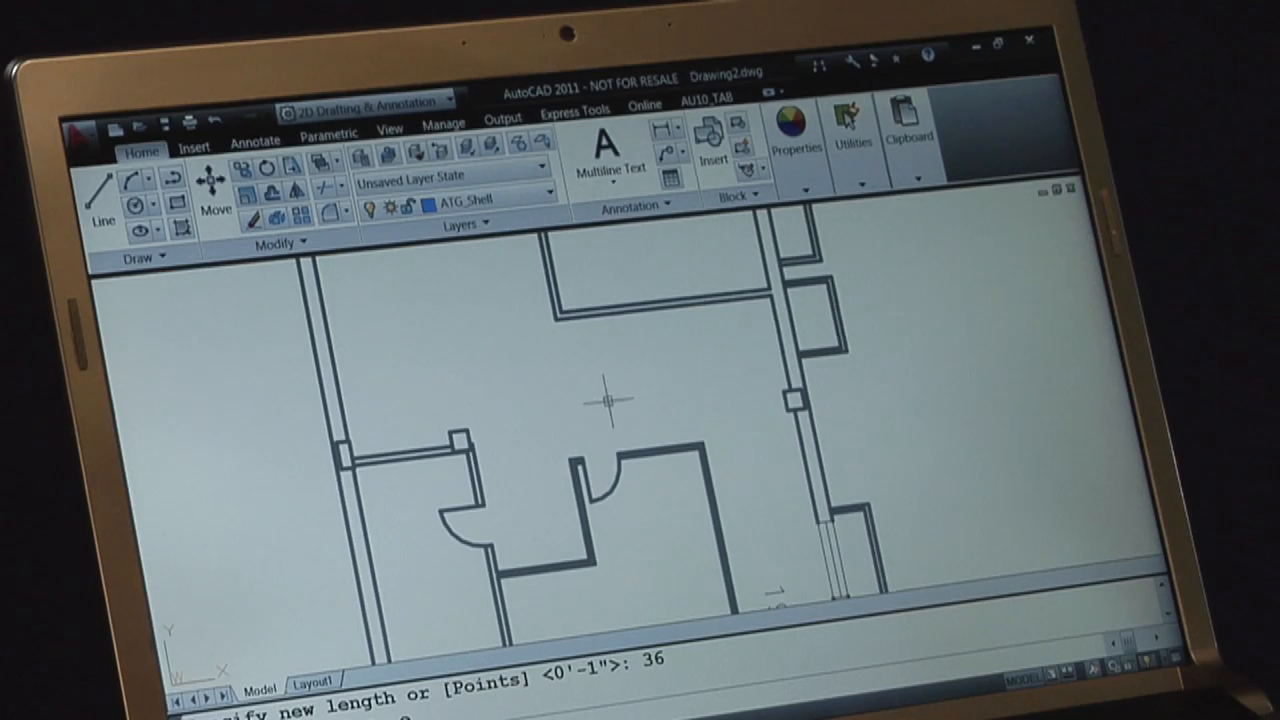
Expand the Home tab's Utilities panel to reach the measuring tools
{"action": "left_click", "coordinate": [852, 135]}
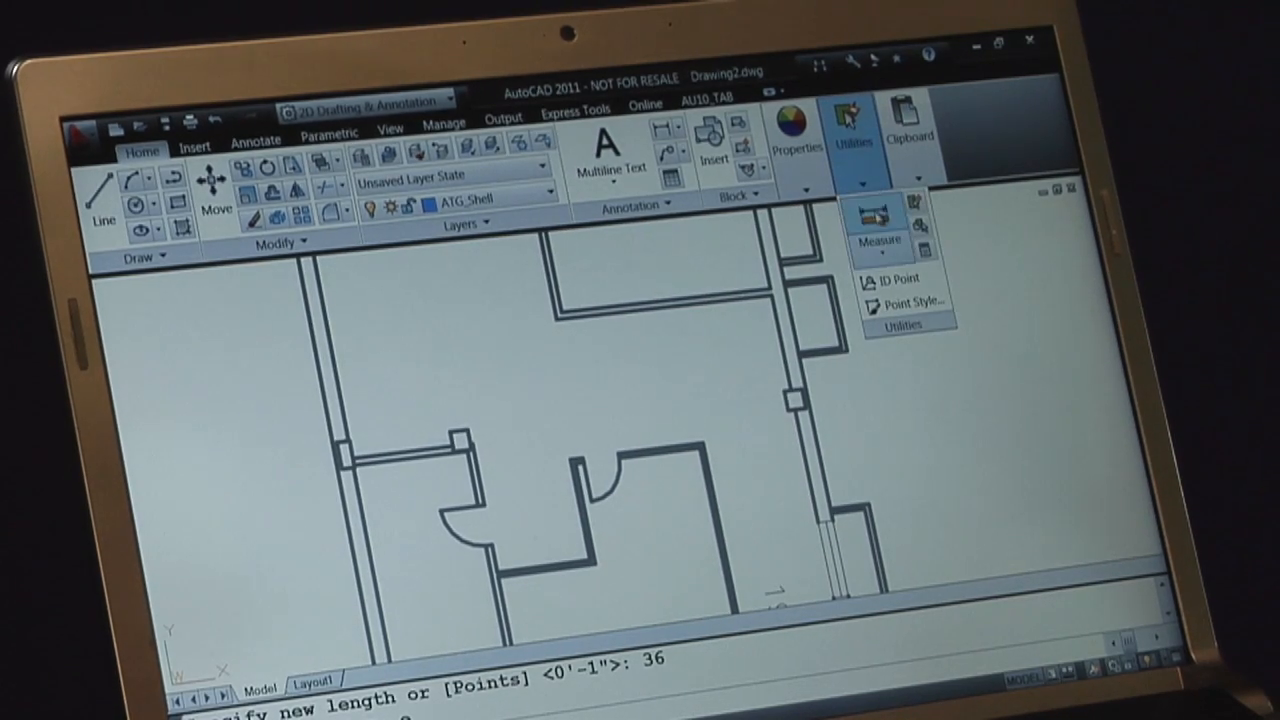